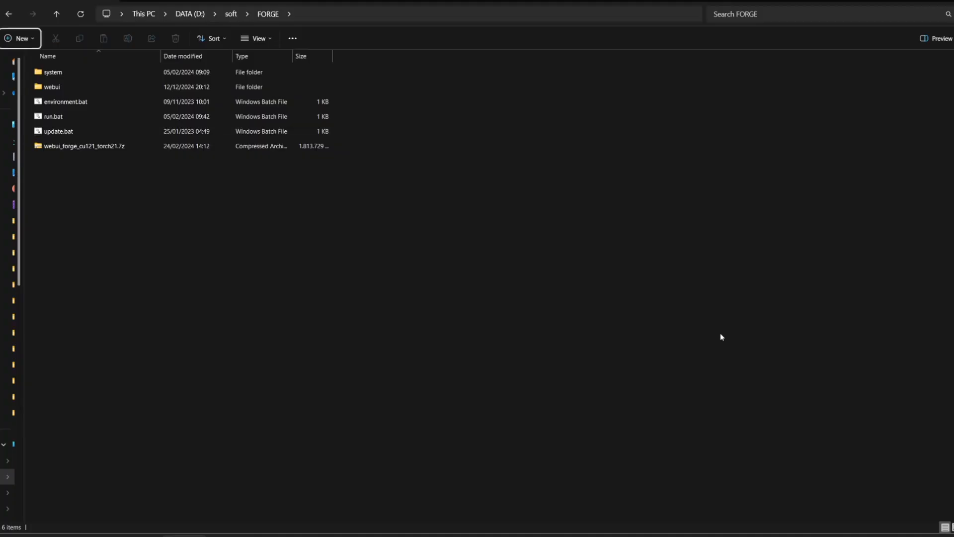
Run update.bat in D:\soft\FORGE and browse into the webui folder
click(59, 131)
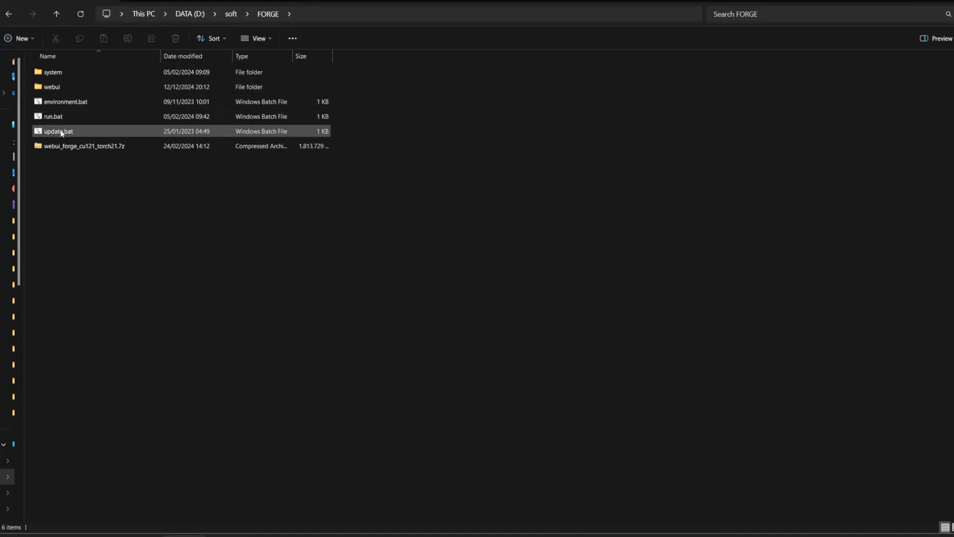
double_click(58, 131)
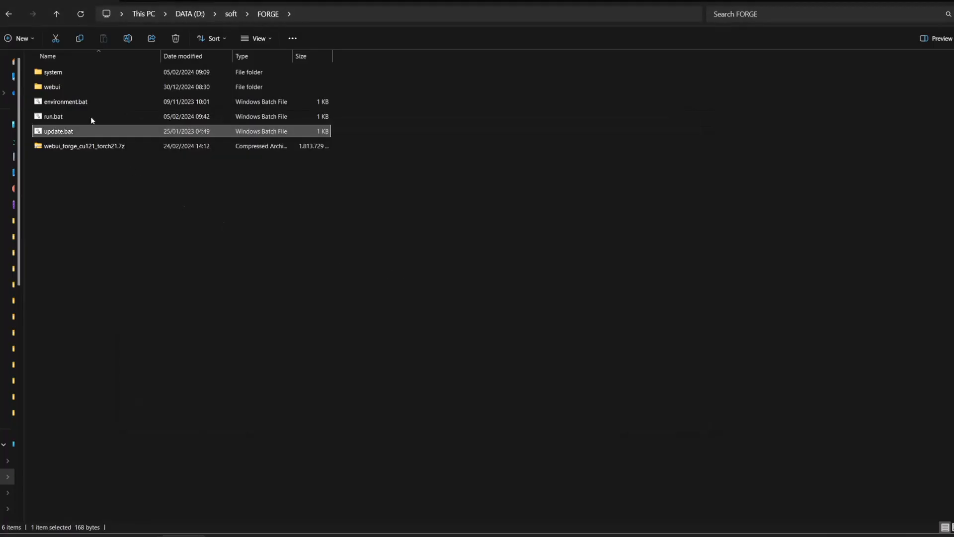
double_click(59, 131)
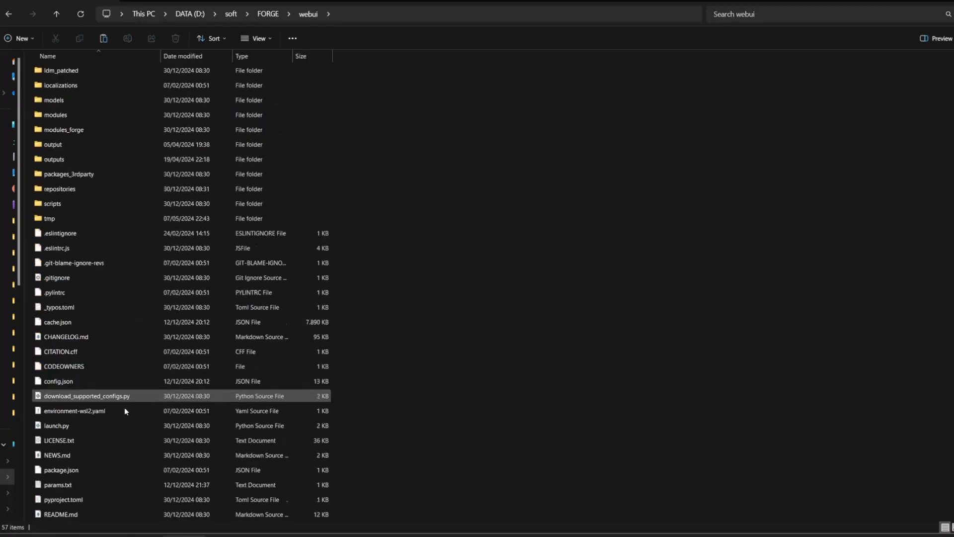
Launch webui-user.bat so the Forge web UI comes up in the browser
scroll(down, 3)
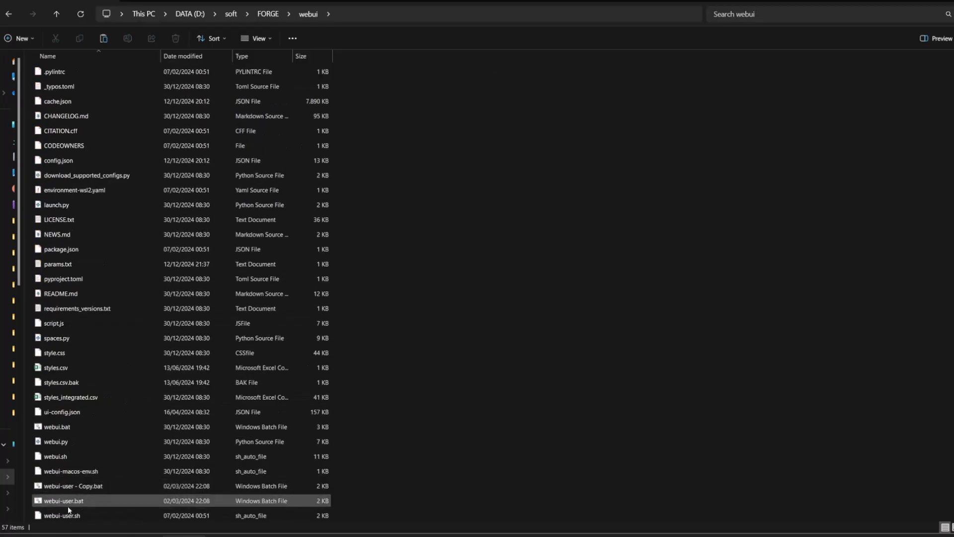
double_click(62, 500)
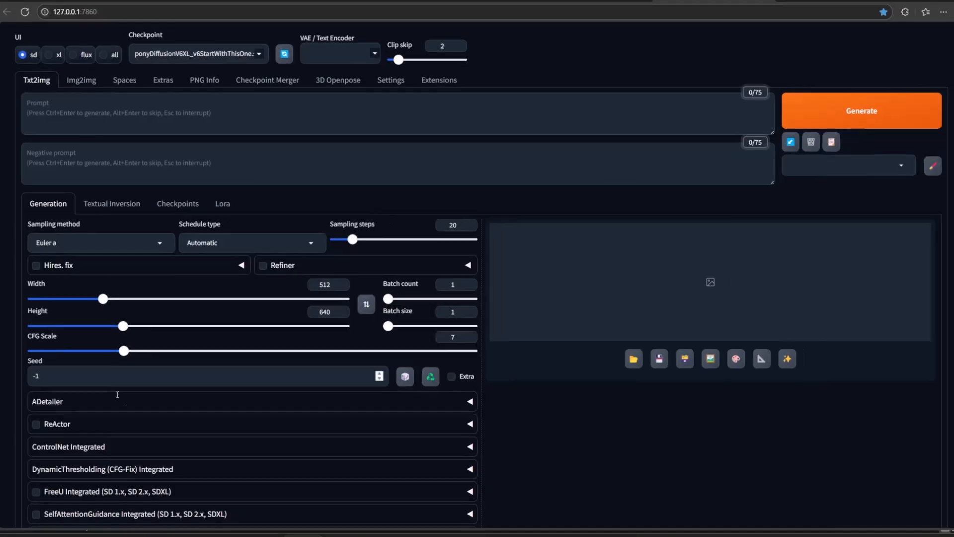
Expand the ControlNet Integrated section, then switch to the Civitai Flux VAE page
click(68, 447)
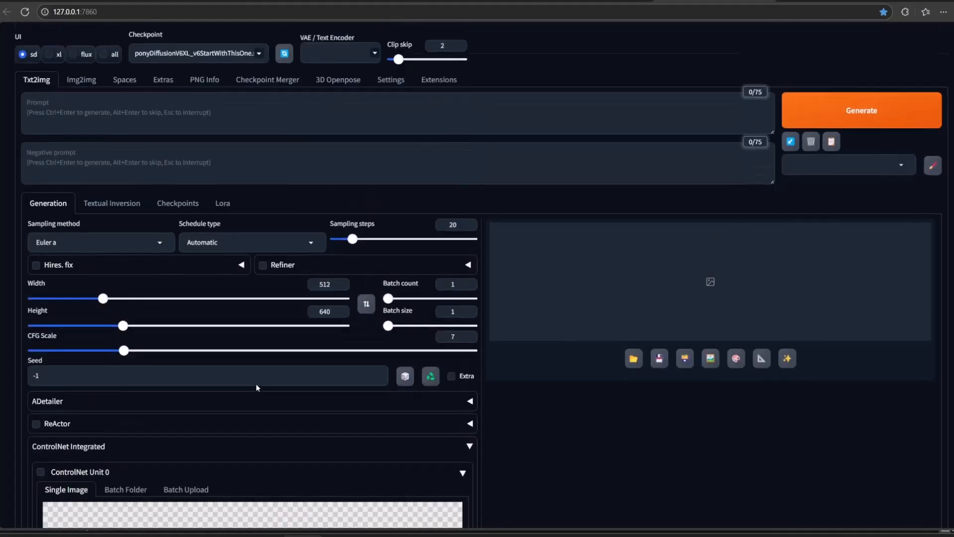
click(75, 54)
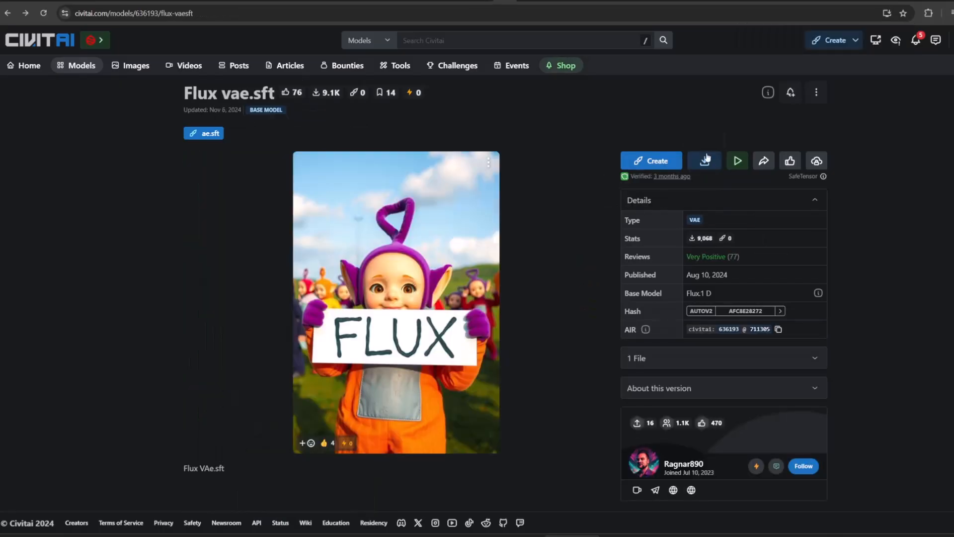
Download the Flux vae.sft as a safetensors file into webui\models\VAE
click(704, 161)
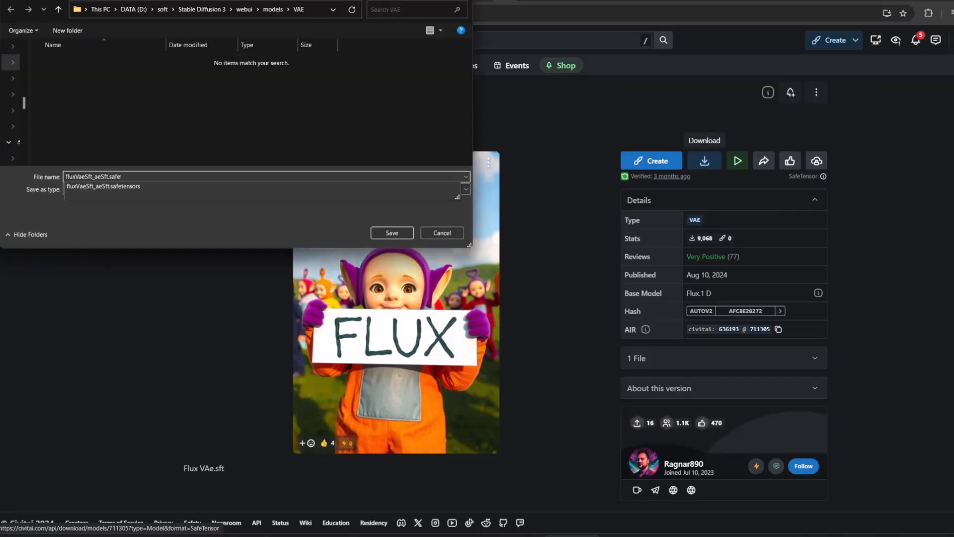
click(261, 186)
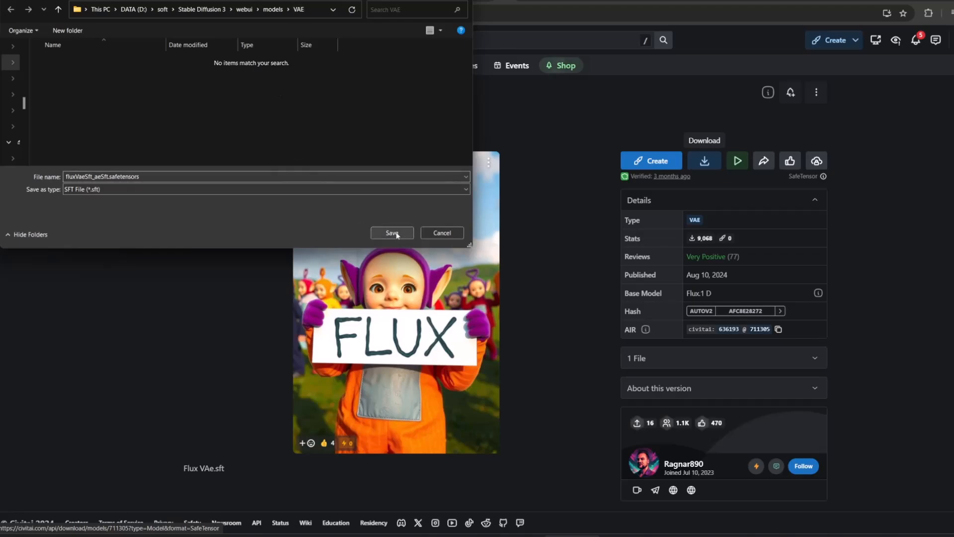
click(391, 233)
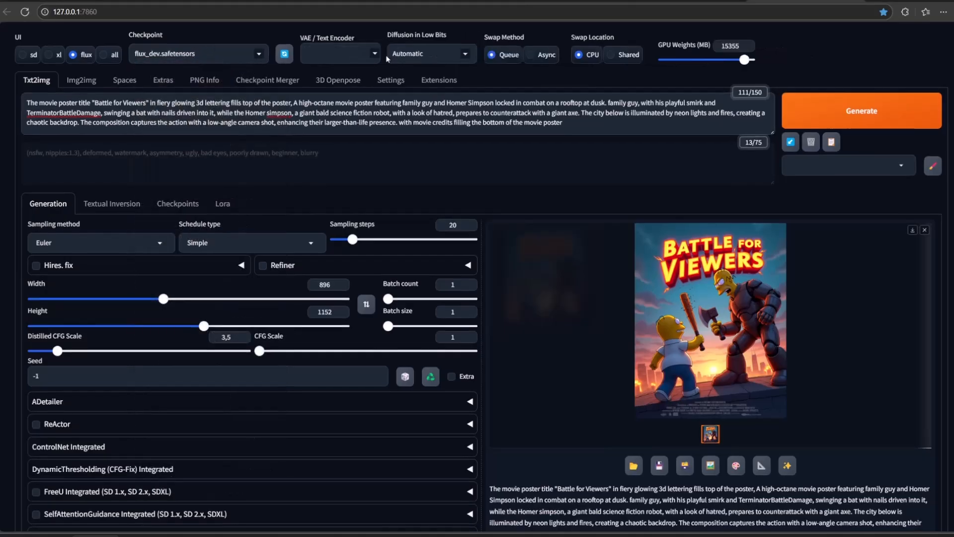
Select fluxVaeSft_aeSft.safetensors as the VAE and enlarge the 'Battle for Viewers' poster
click(338, 53)
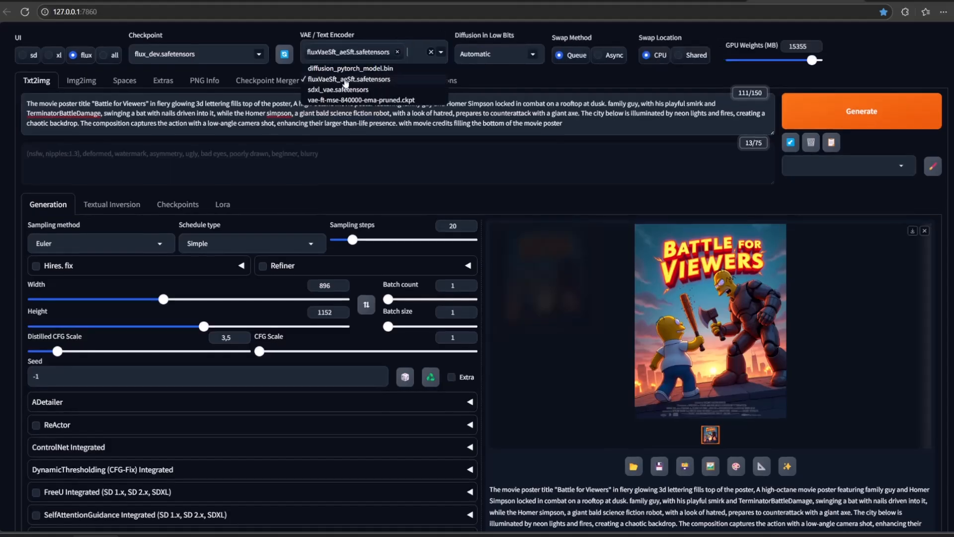
click(349, 78)
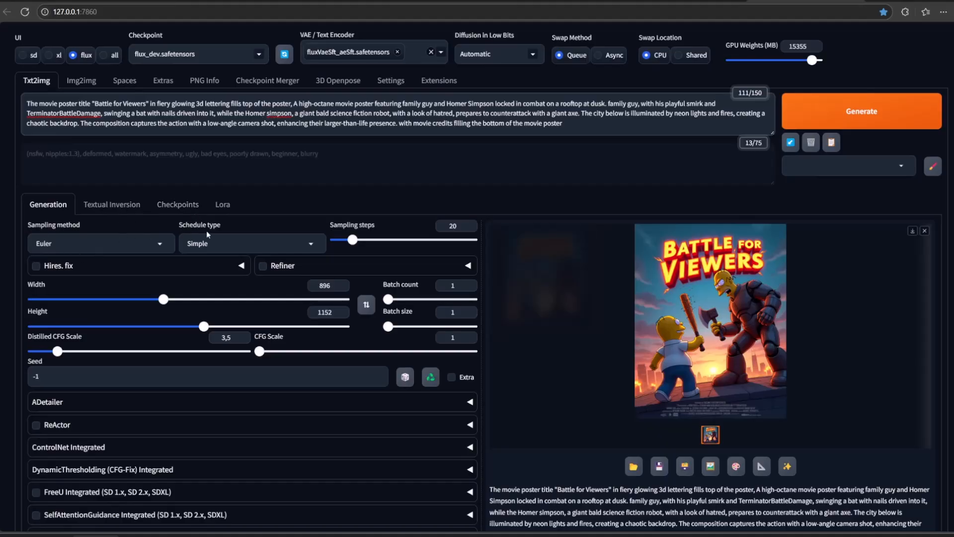
mouse_move(354, 284)
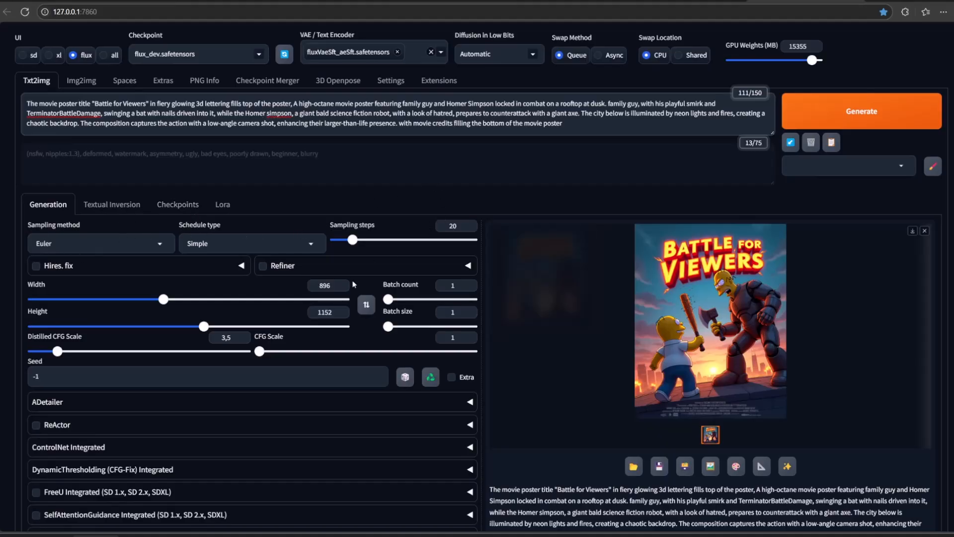
click(451, 337)
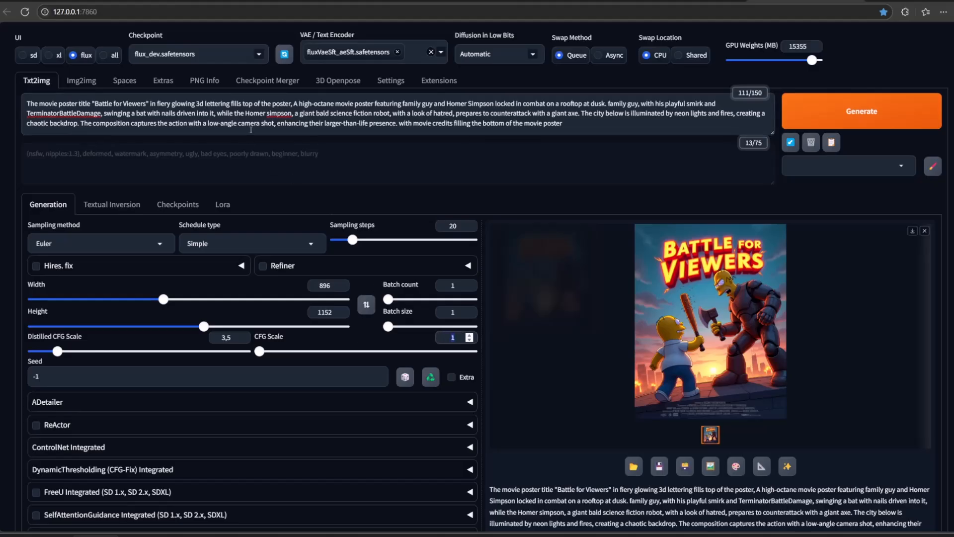
click(709, 321)
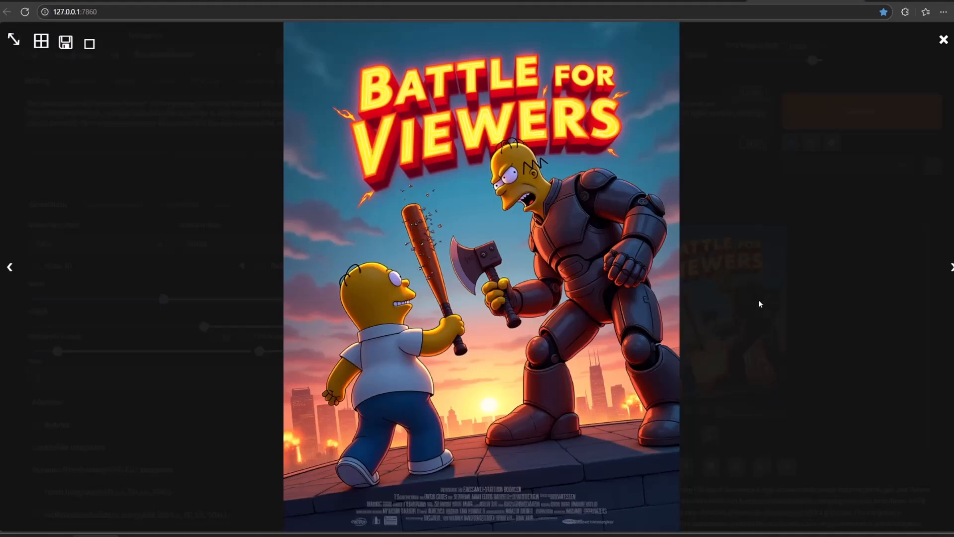
Close the enlarged poster and view the Christmas blue-haired portrait full size
click(945, 40)
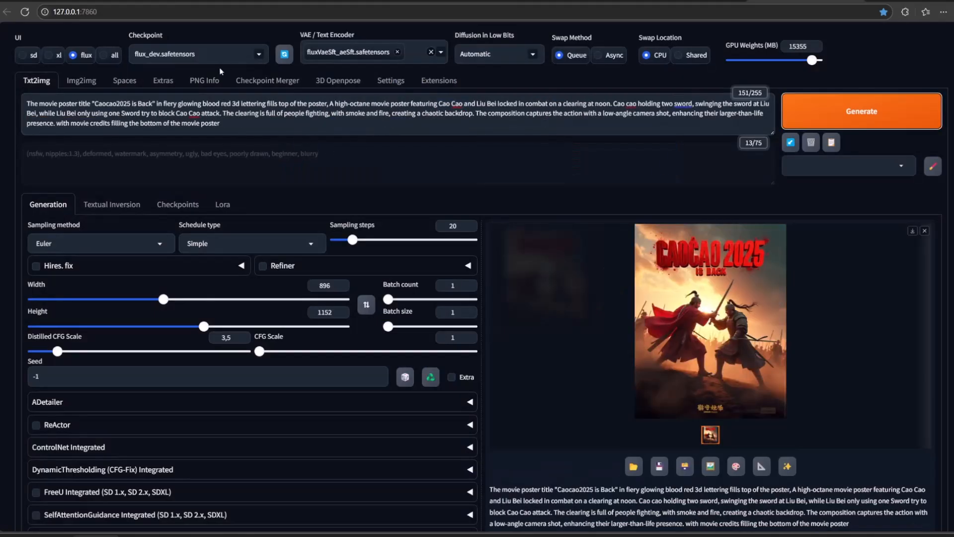
click(710, 321)
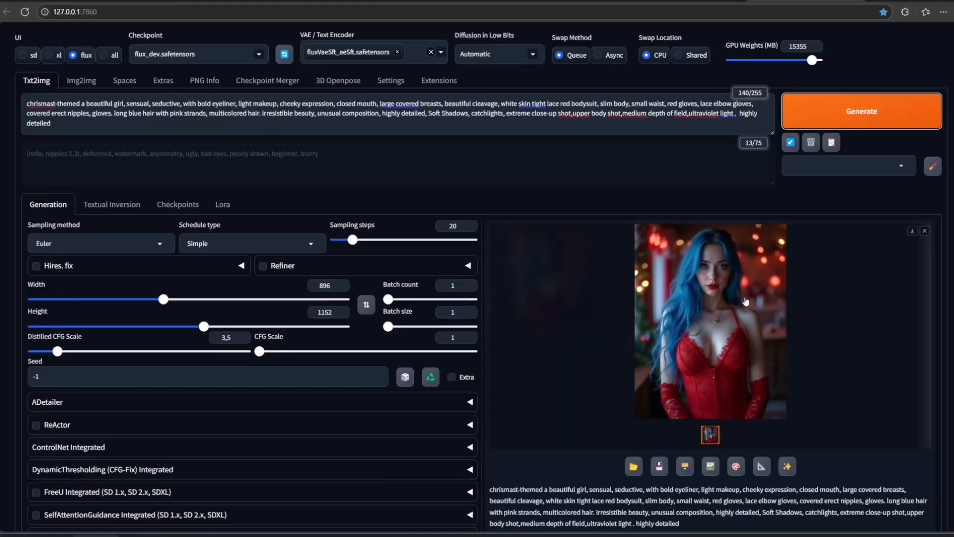
click(710, 321)
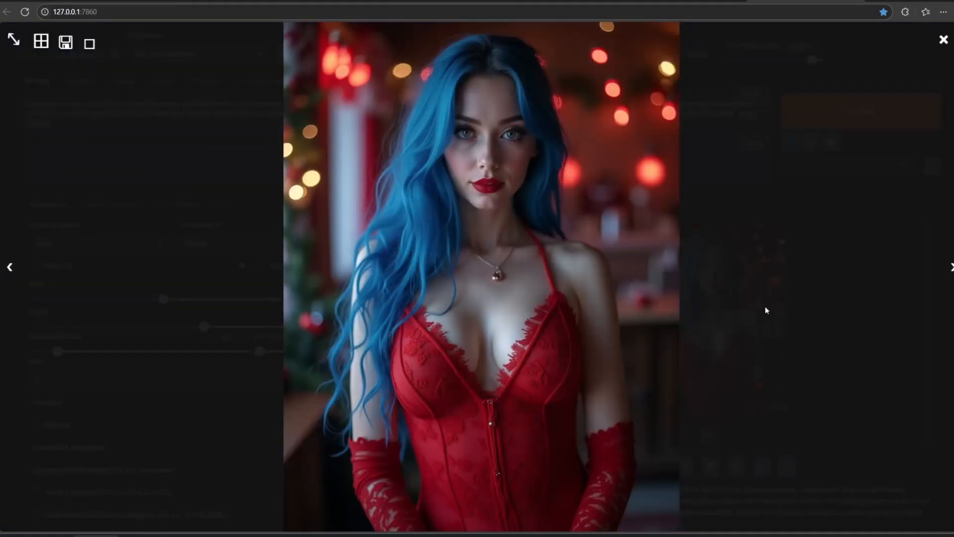